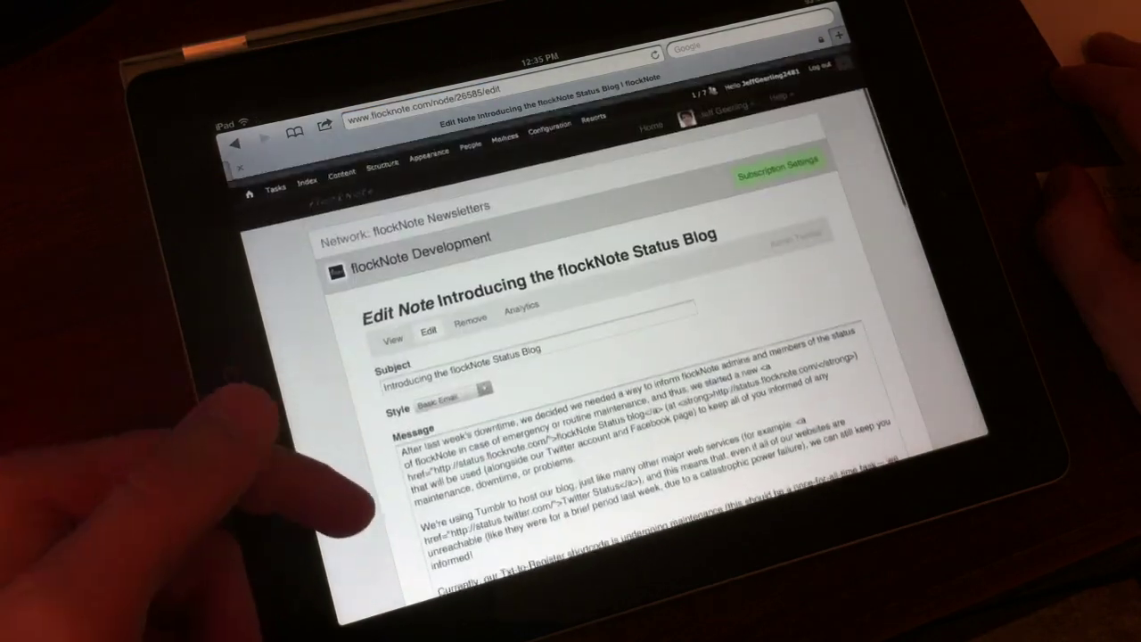
pyautogui.scroll(-3)
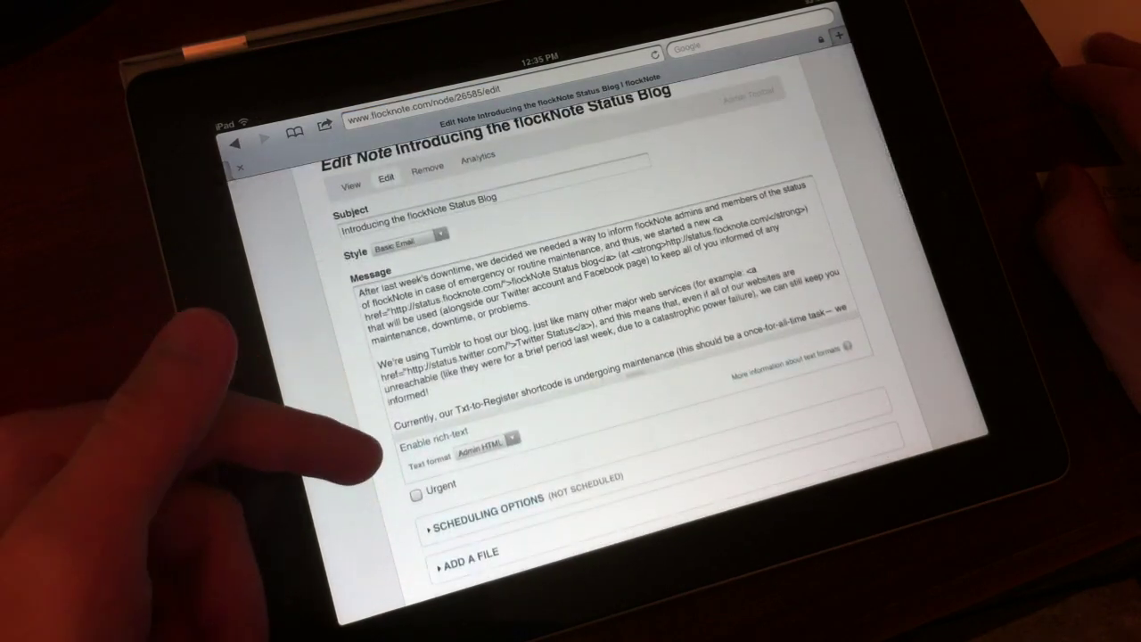